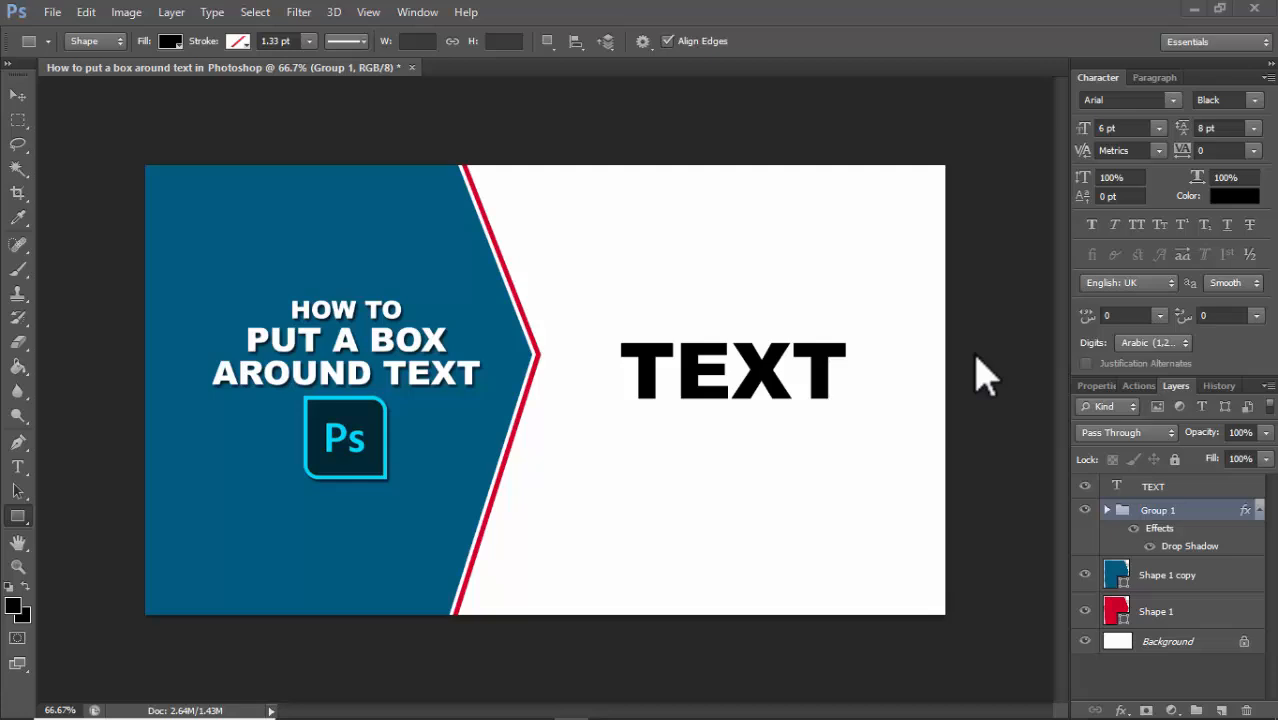
mouse_move(1075, 365)
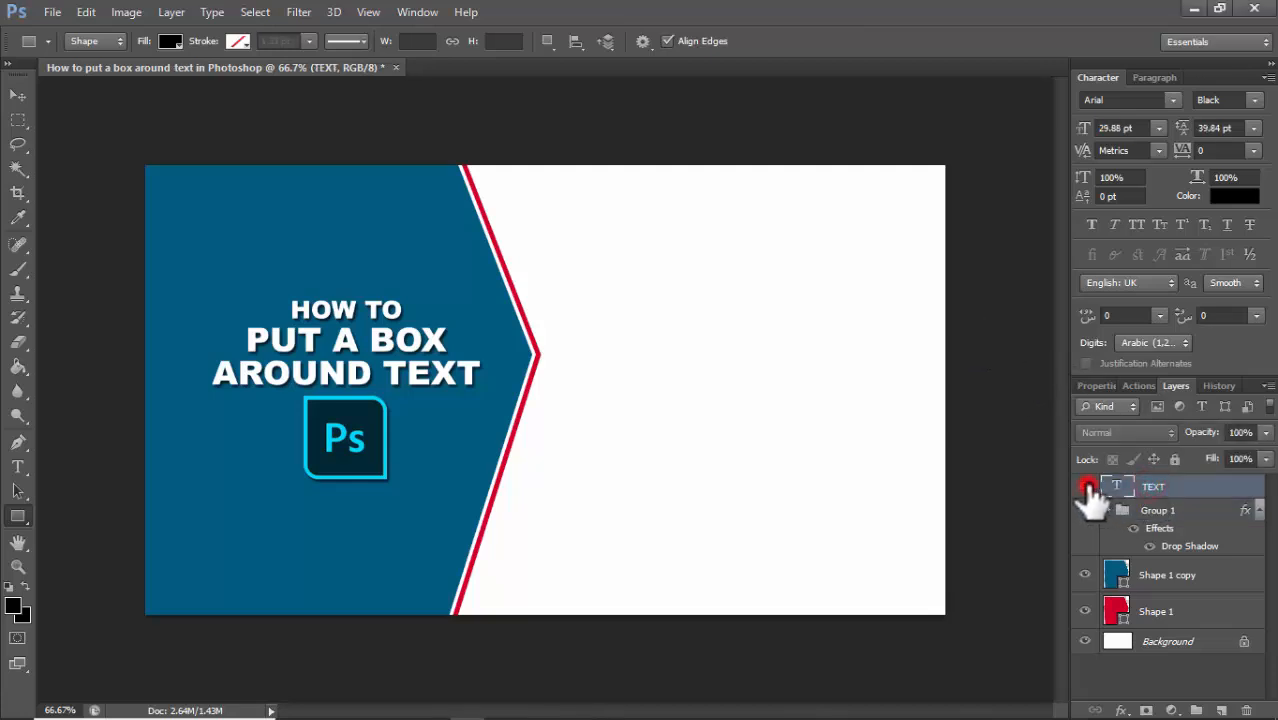
- Show the TEXT layer again and select Group 1 as the insertion point for Layer 2
left_click(1085, 487)
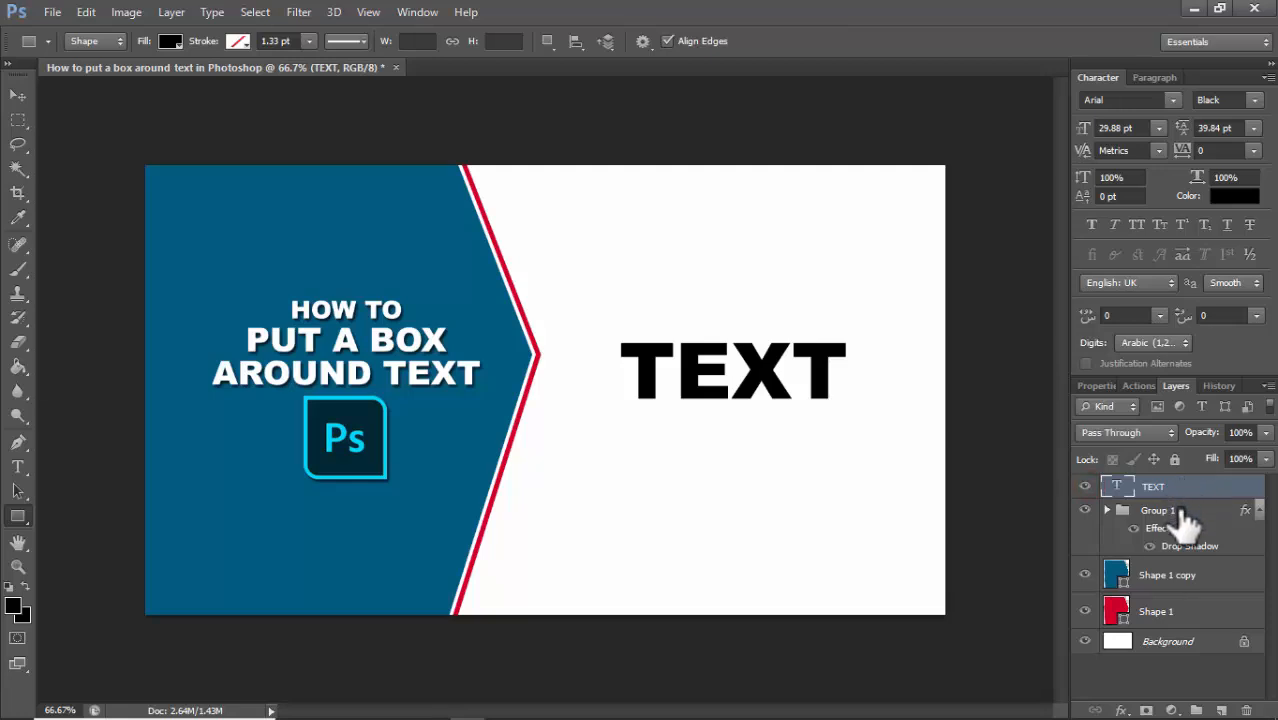
left_click(1157, 510)
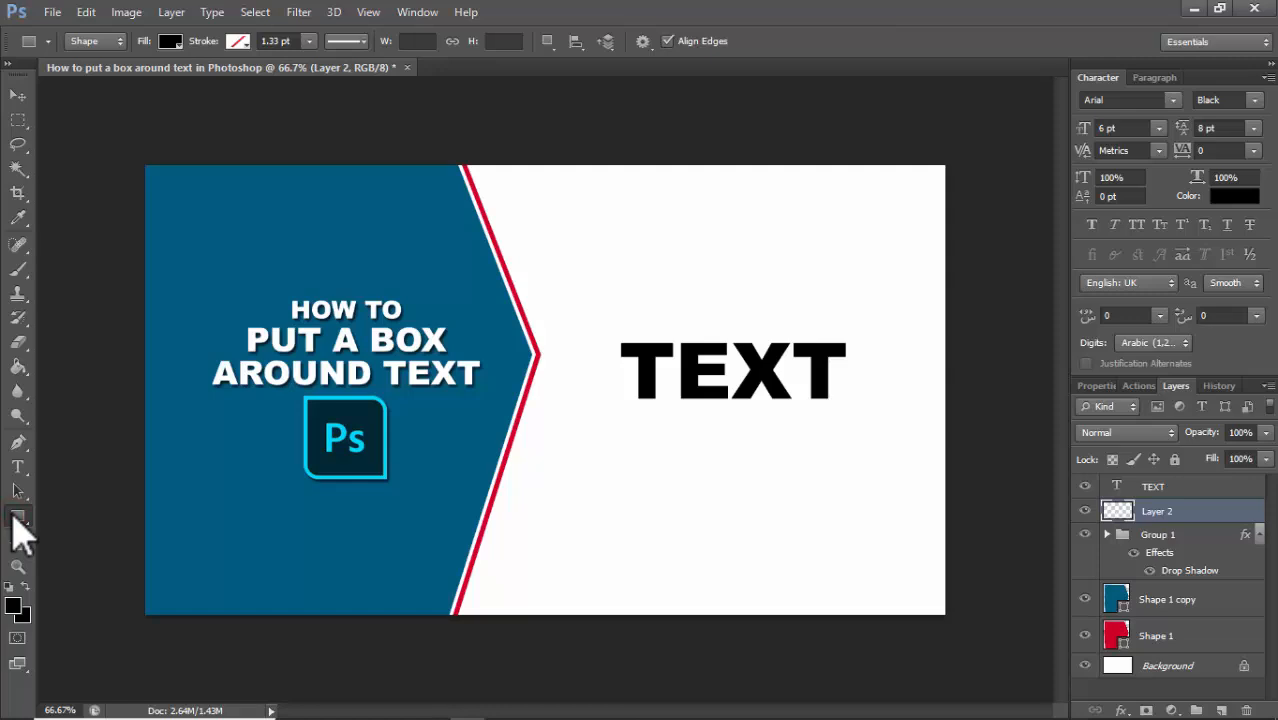
mouse_move(22, 528)
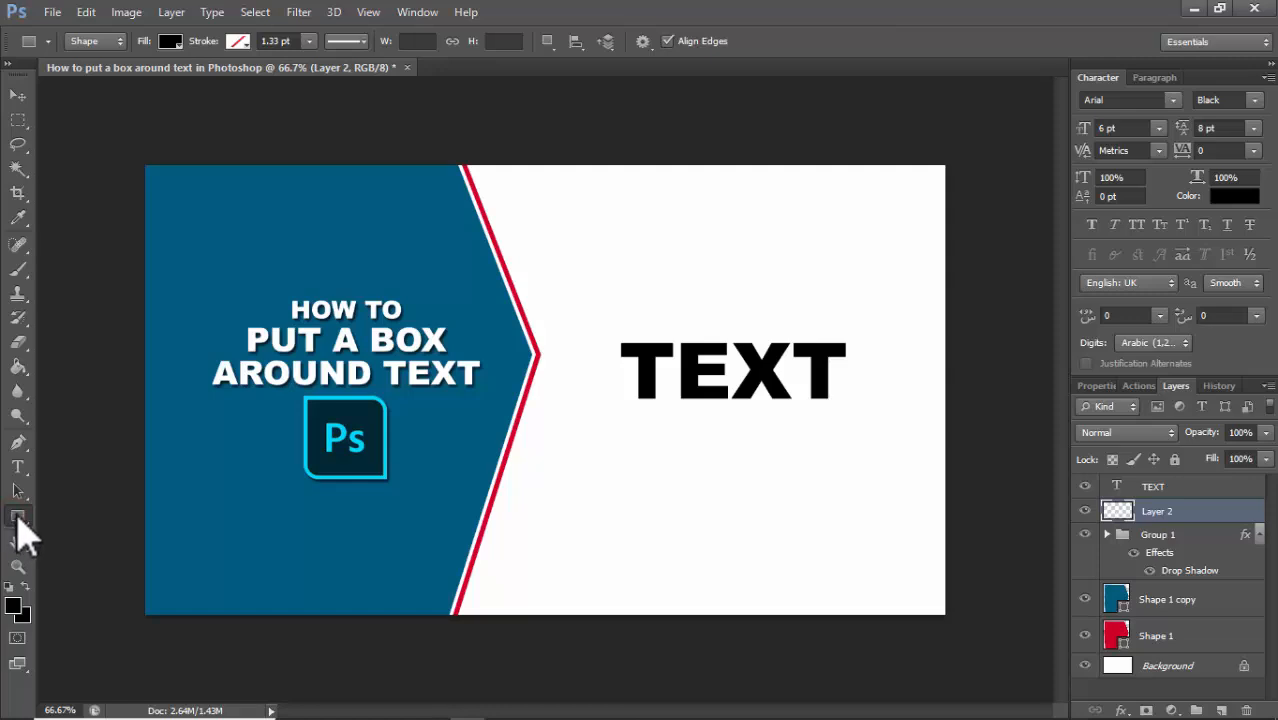
- Open the shape tools flyout to pick the Rectangle Tool
left_click(18, 518)
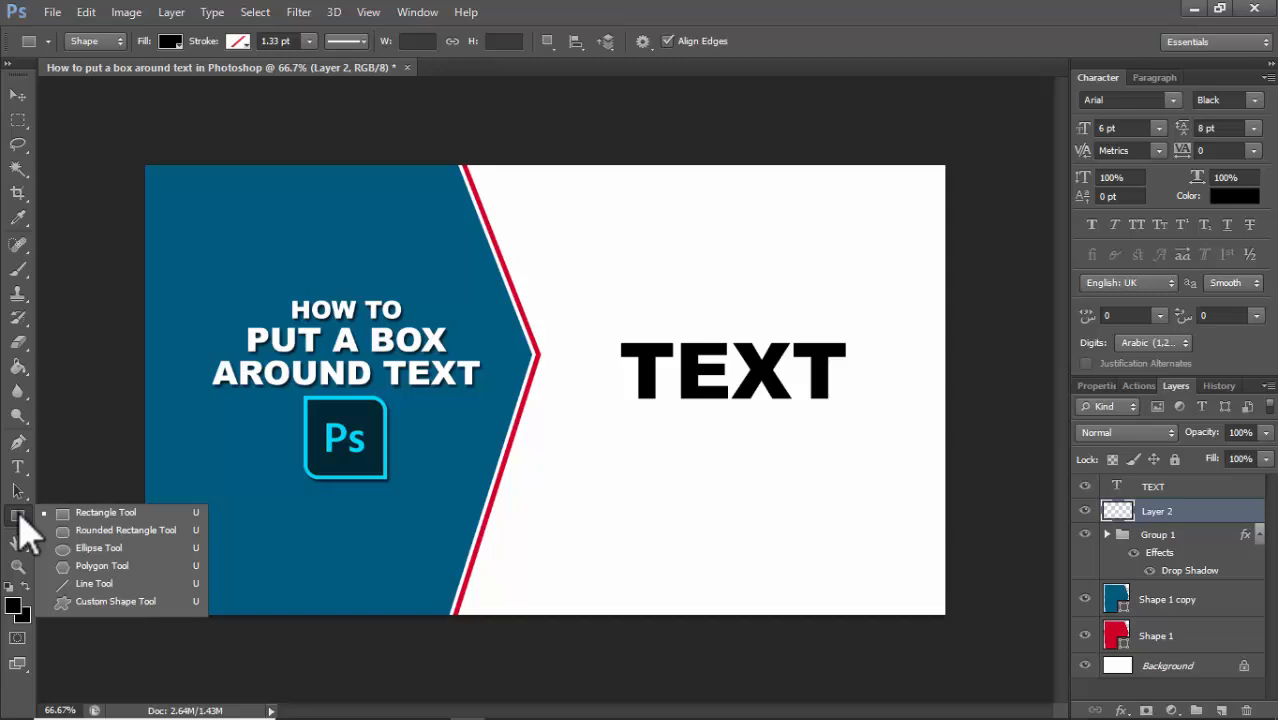
mouse_move(130, 520)
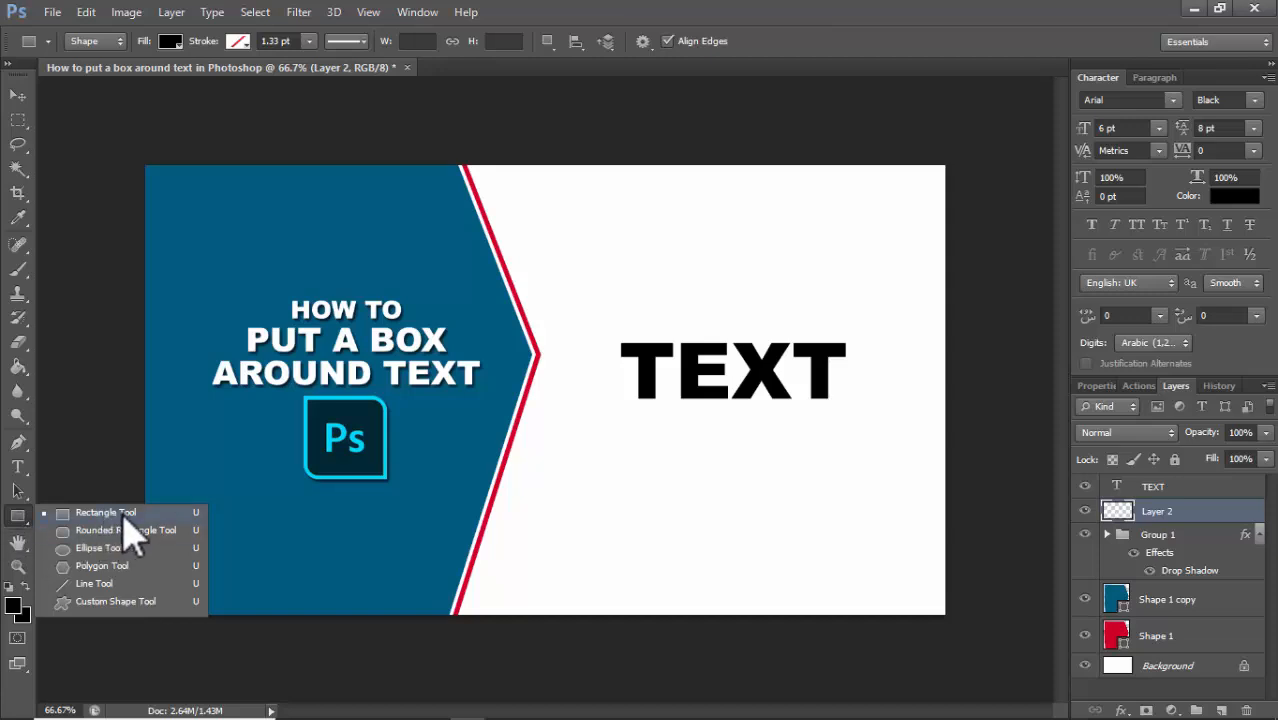
mouse_move(105, 547)
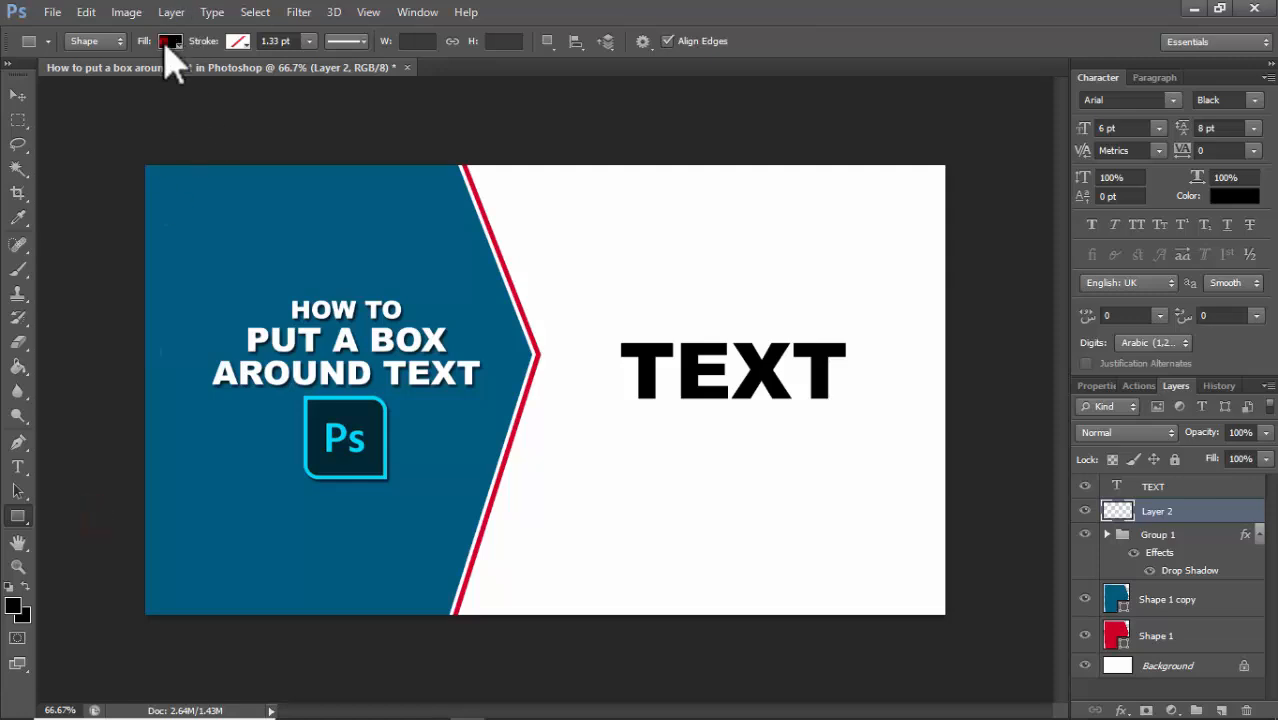
- Set the shape Fill to No Color, with a black 1.33 pt stroke
left_click(169, 41)
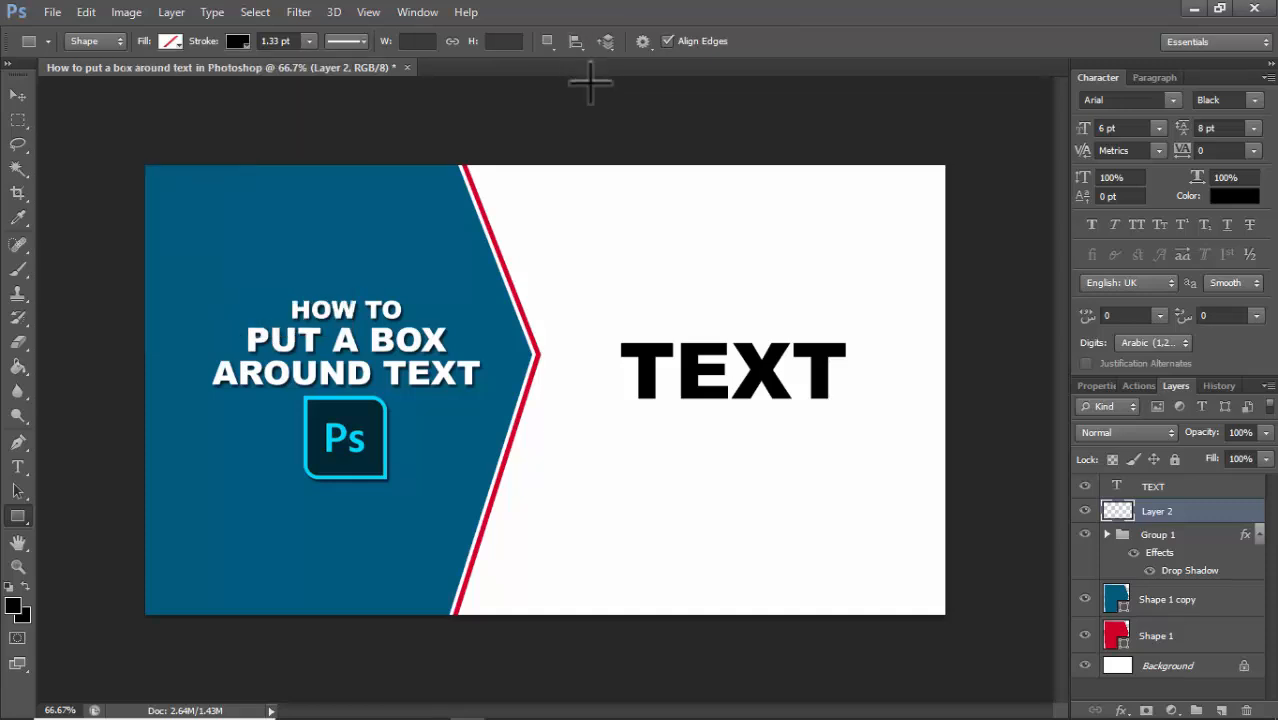
- Draw Rectangle 1 enclosing the word TEXT and adjust its black stroke width
left_click_drag(592, 320, 818, 375)
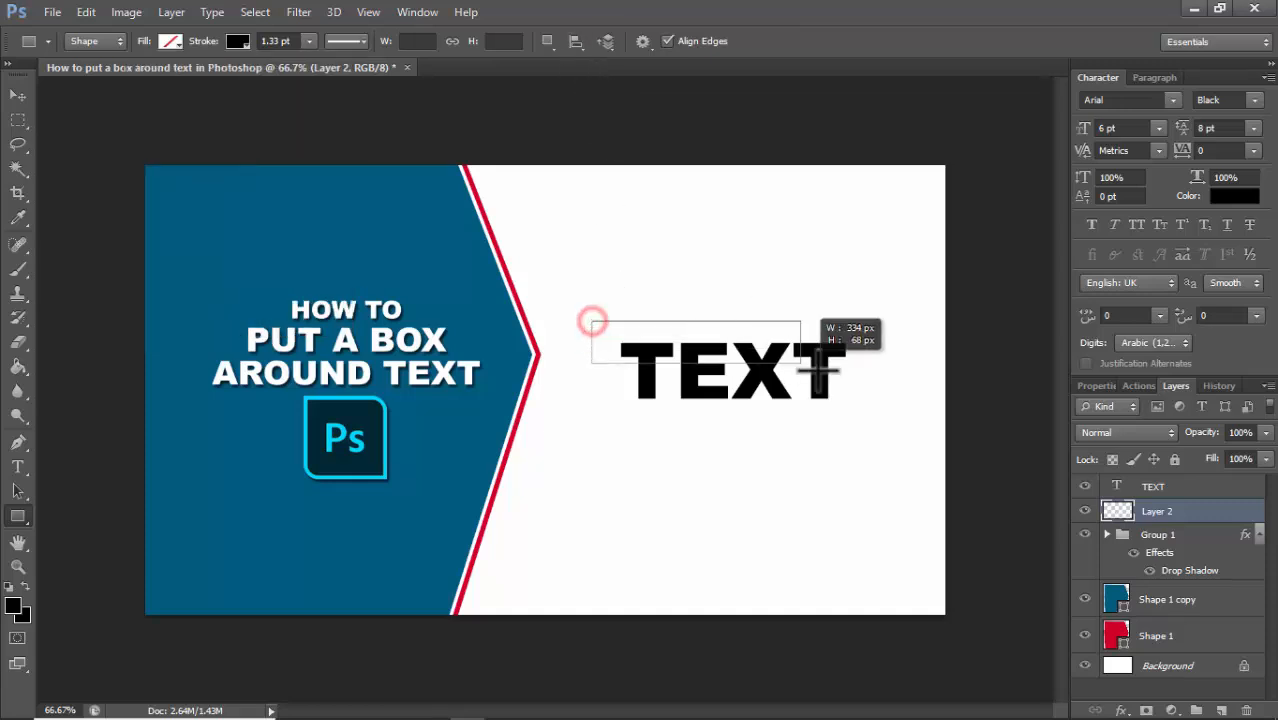
left_click_drag(592, 322, 878, 430)
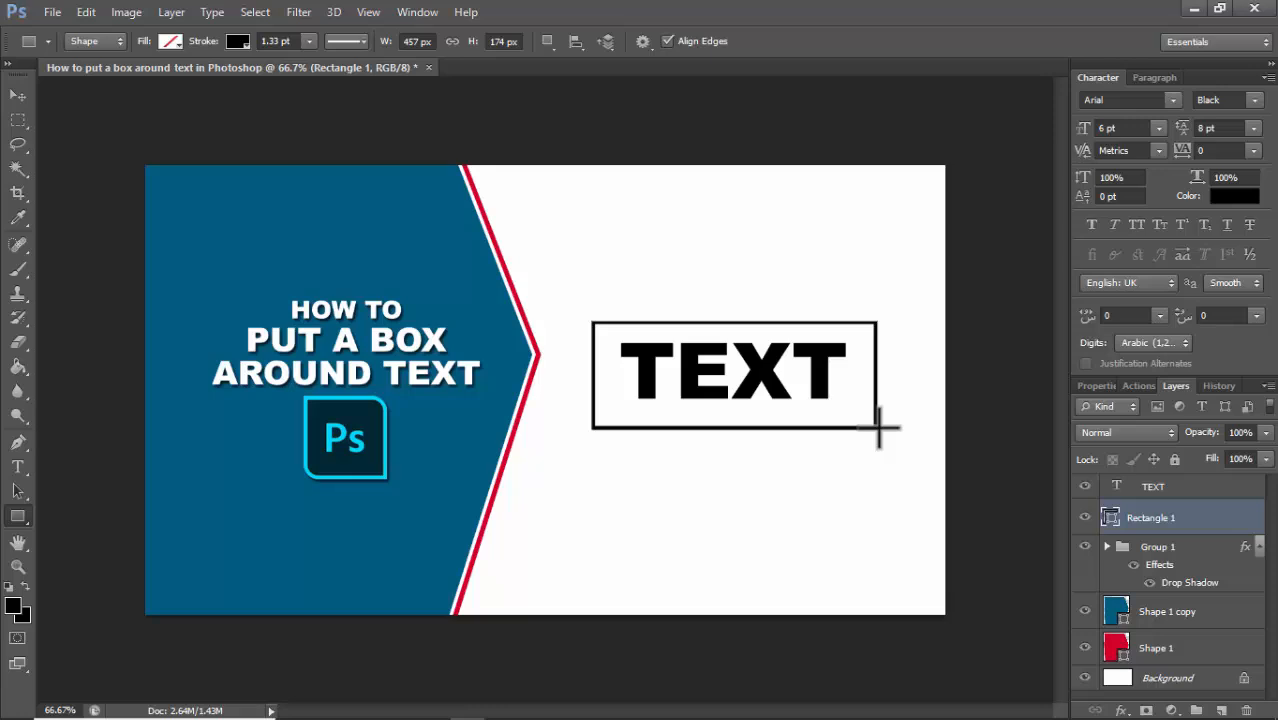
left_click(309, 41)
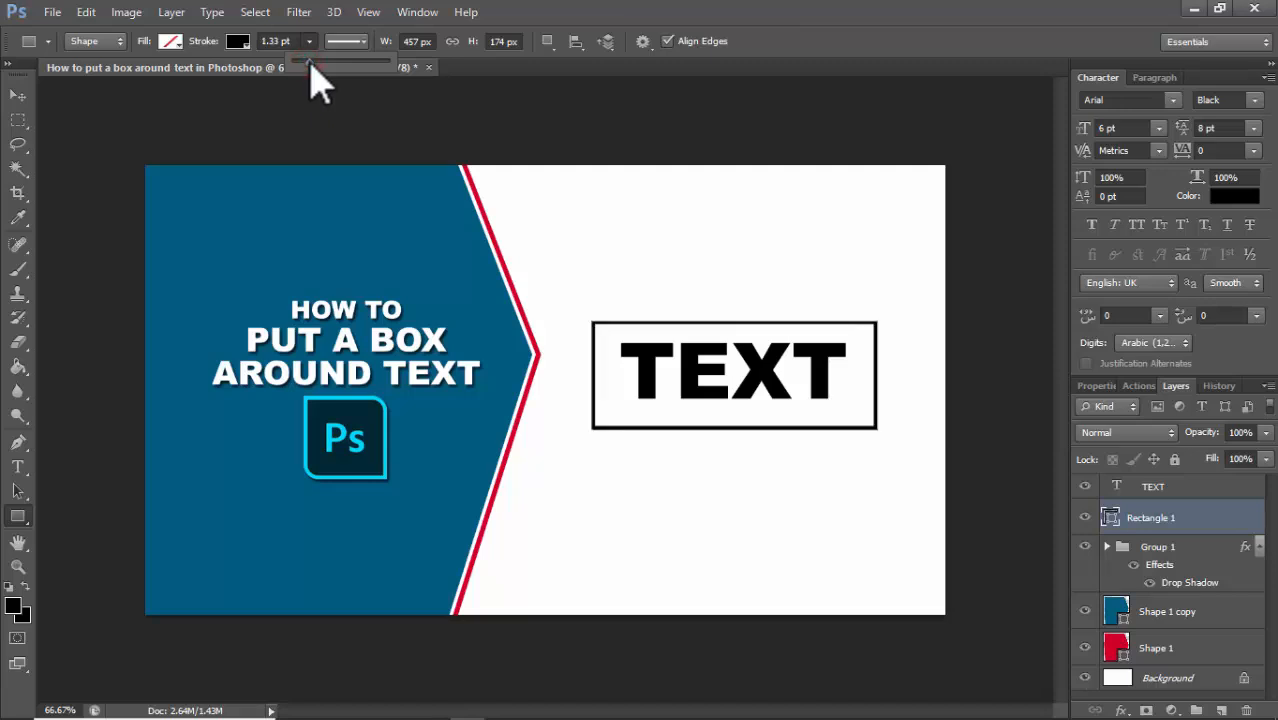
mouse_move(35, 115)
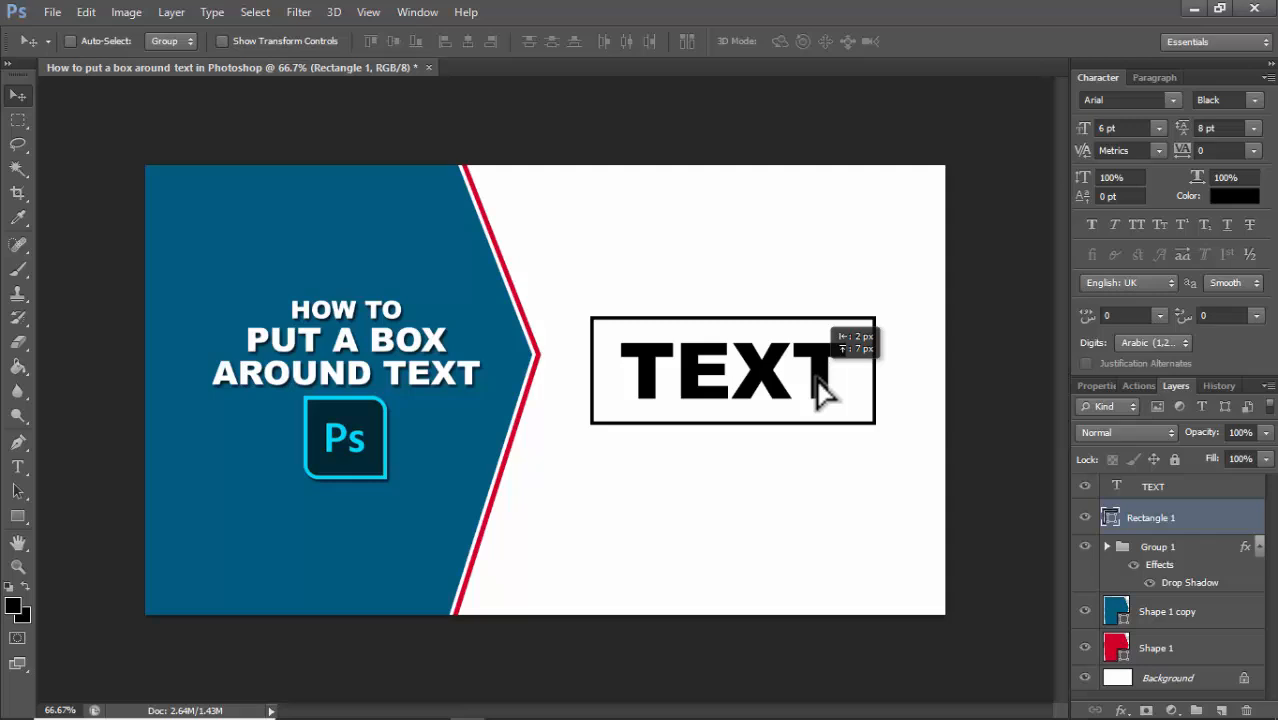
mouse_move(15, 525)
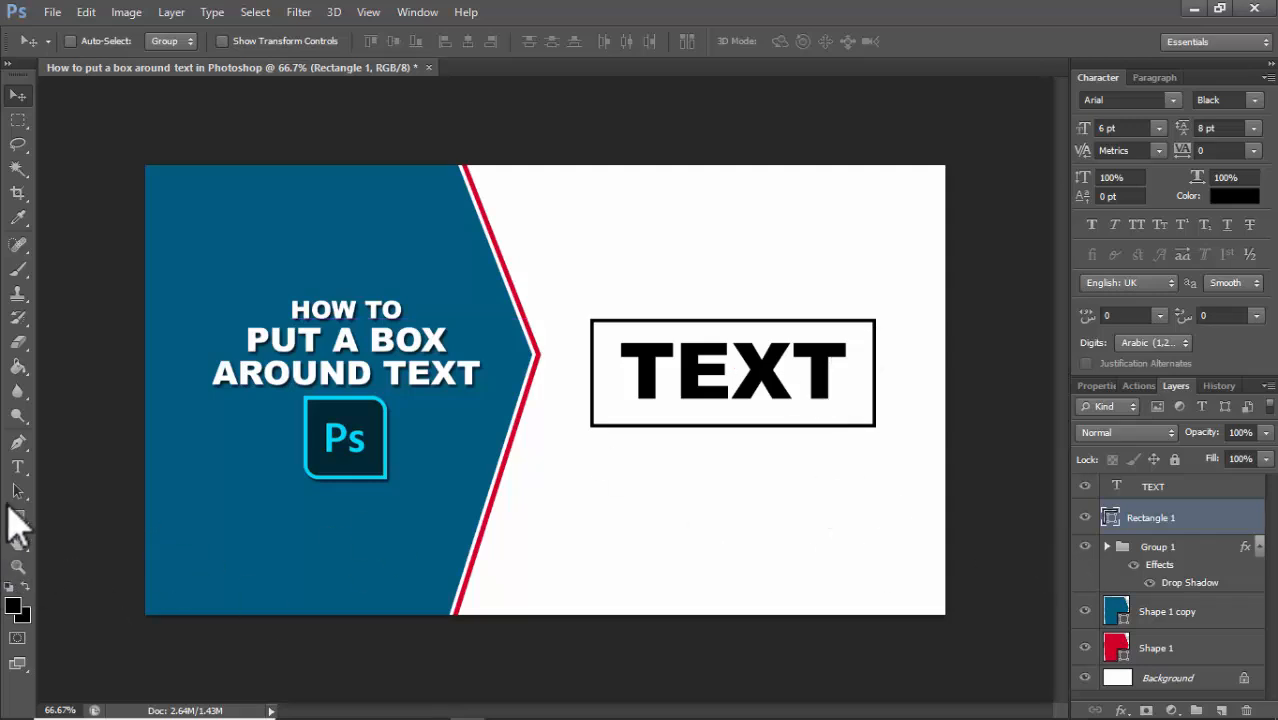
left_click(18, 516)
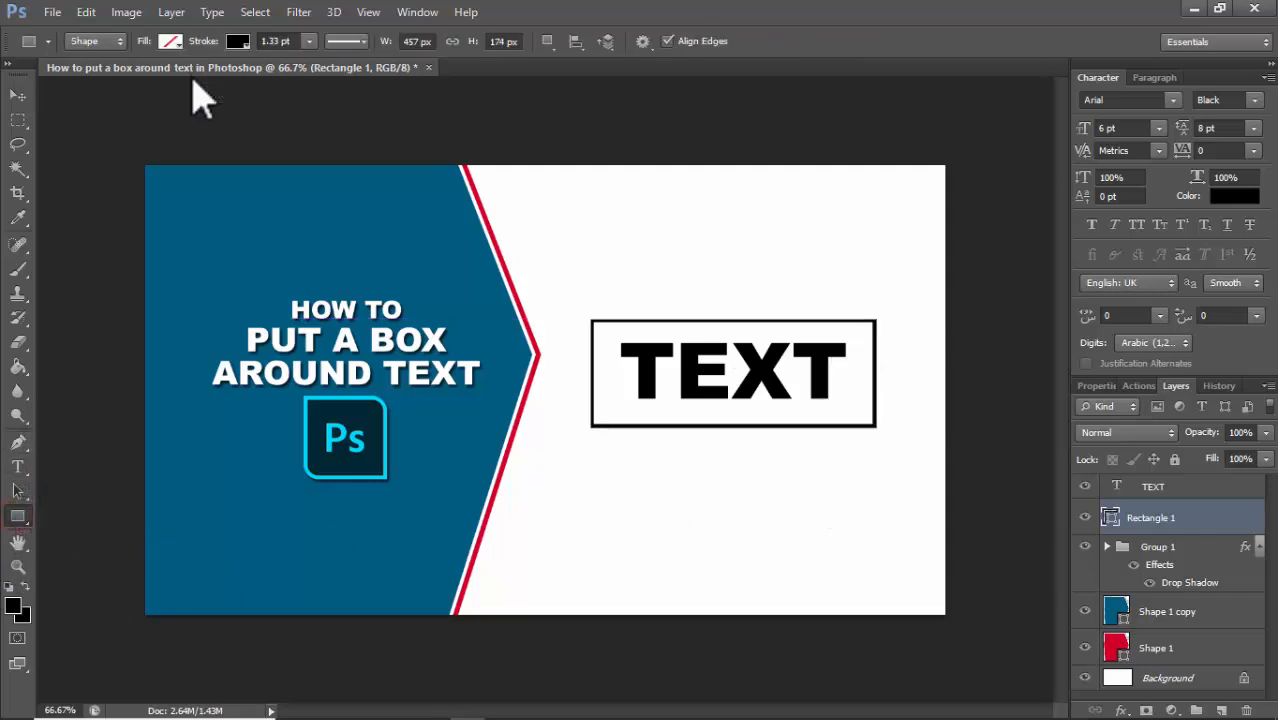
- Set the rectangle's fill to yellow, replacing a briefly chosen magenta
left_click(170, 41)
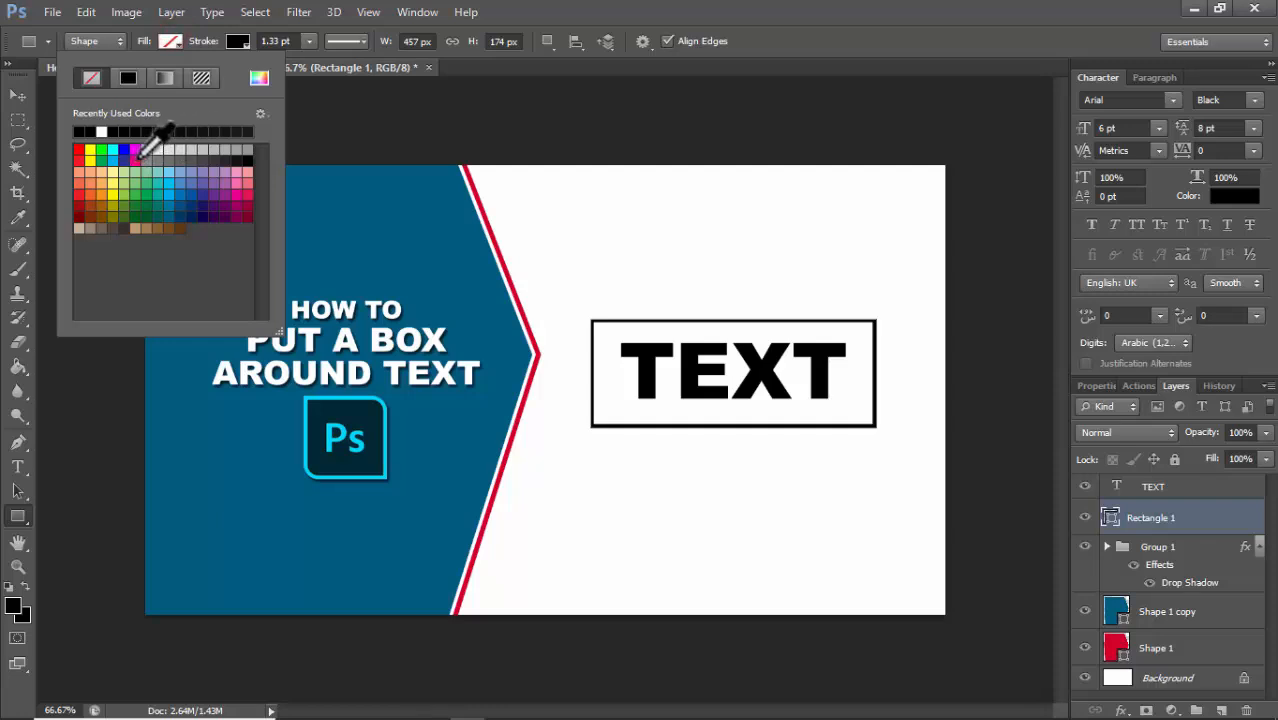
left_click(79, 131)
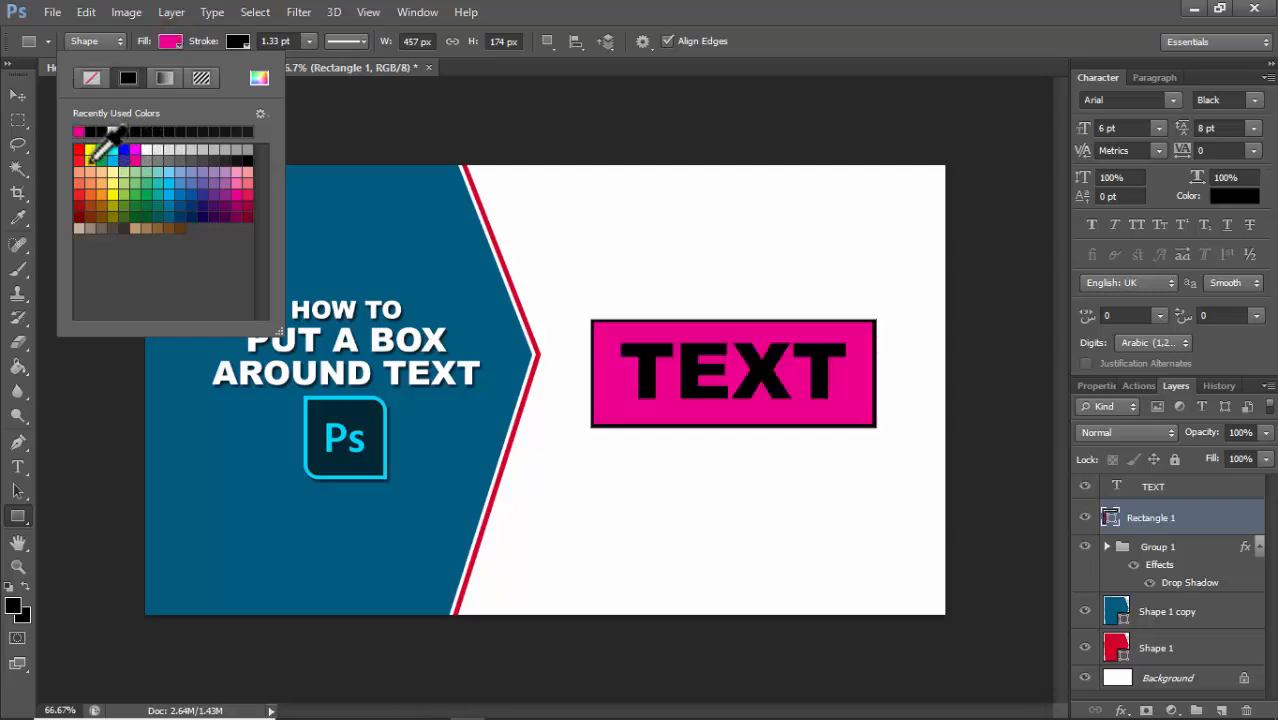
left_click(147, 131)
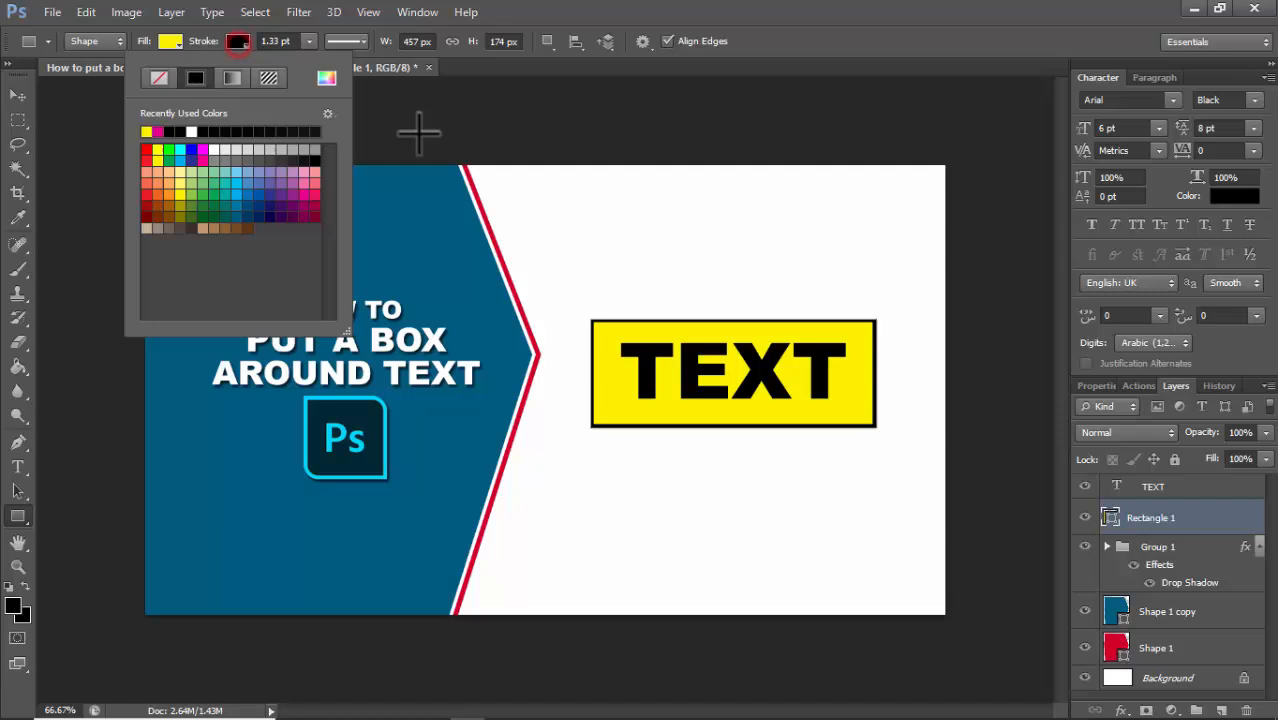